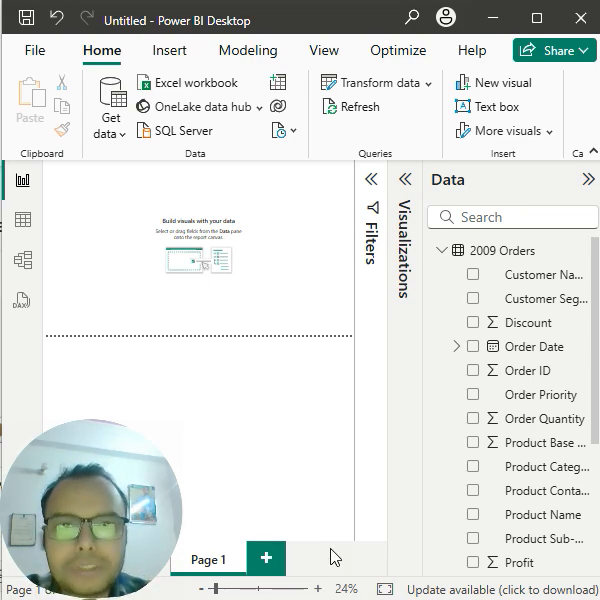
pyautogui.moveTo(370, 448)
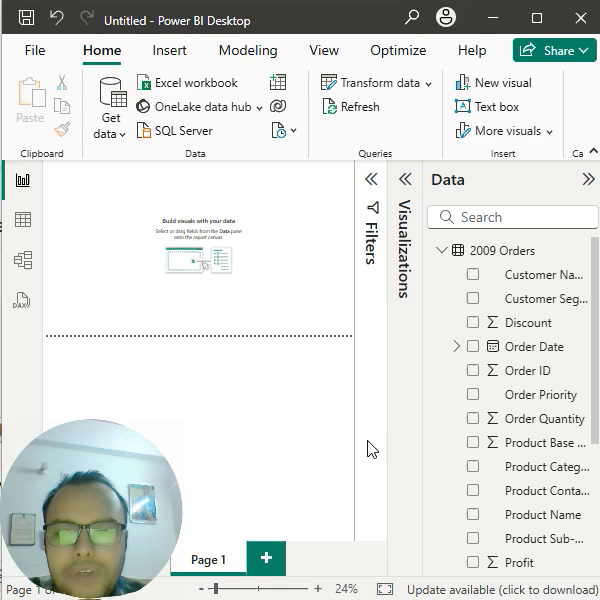
pyautogui.moveTo(420, 244)
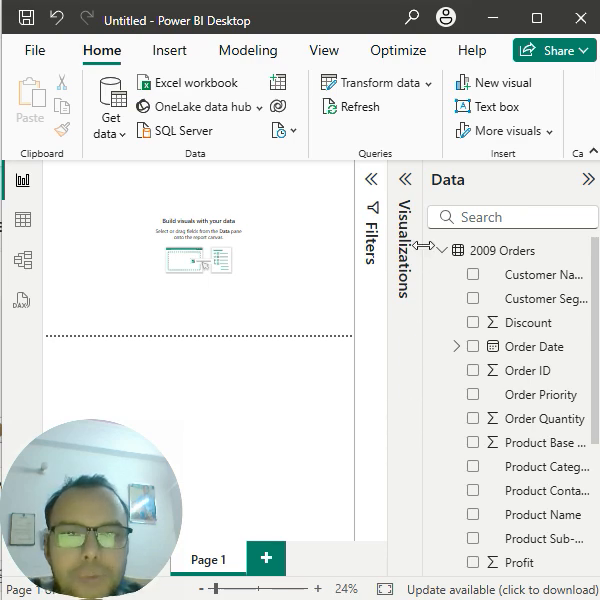
pyautogui.moveTo(410, 190)
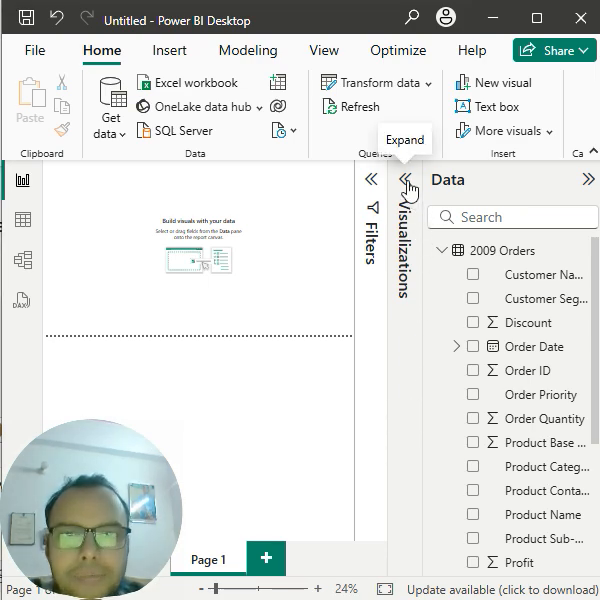
# Add an empty Table visual to the report page from the Visualizations pane
pyautogui.click(410, 190)
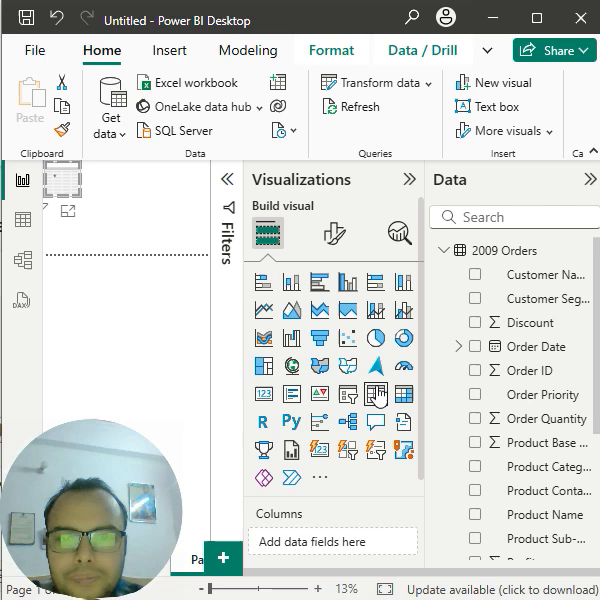
pyautogui.moveTo(412, 188)
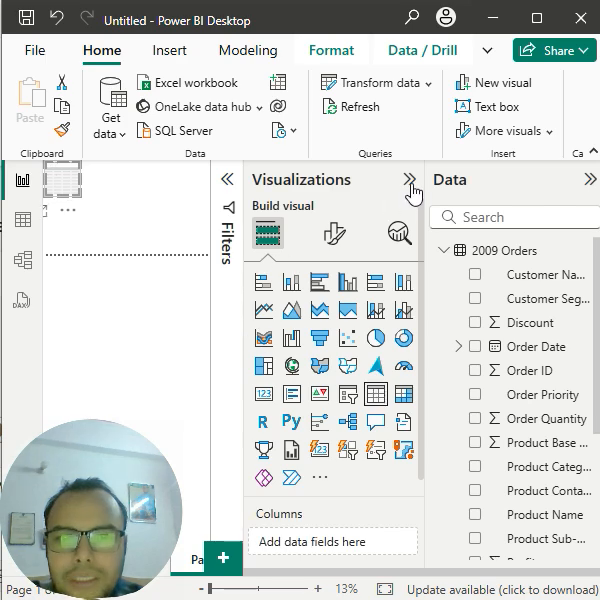
pyautogui.click(412, 188)
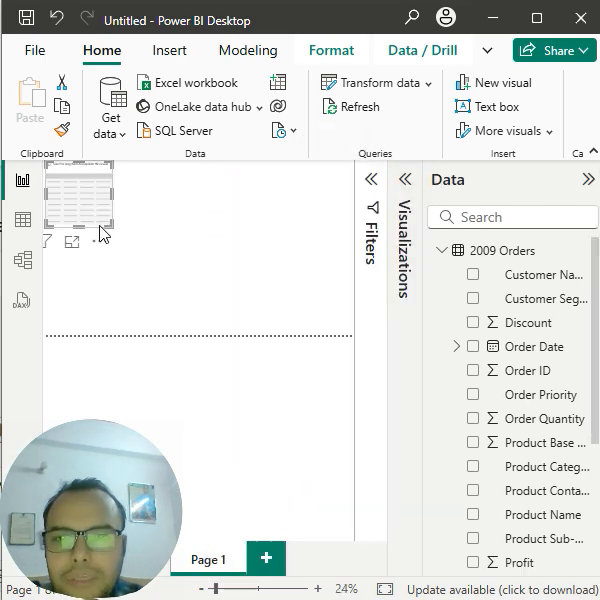
pyautogui.moveTo(236, 272)
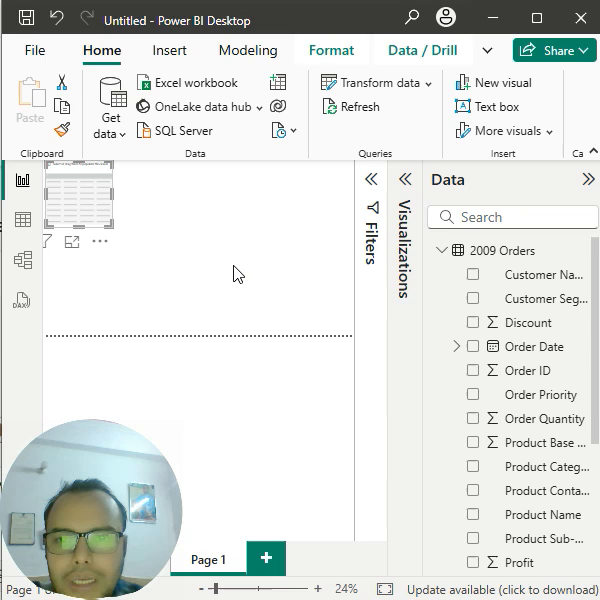
pyautogui.click(474, 322)
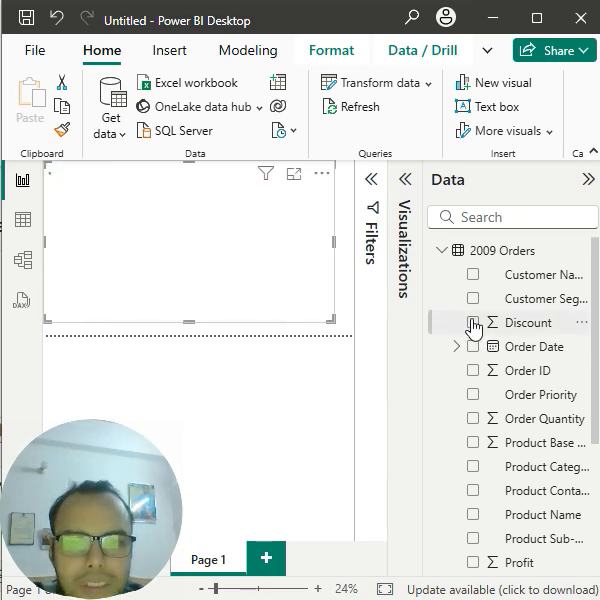
# Add Discount, Order Date, Product Container and Product Name fields to the table
pyautogui.click(474, 322)
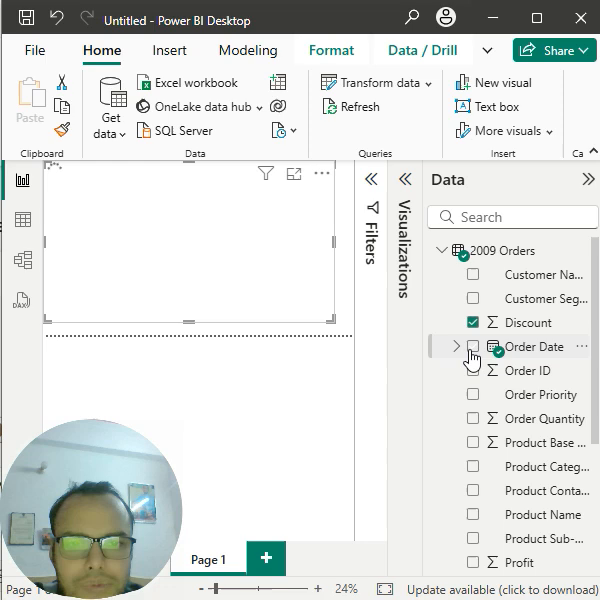
pyautogui.click(472, 346)
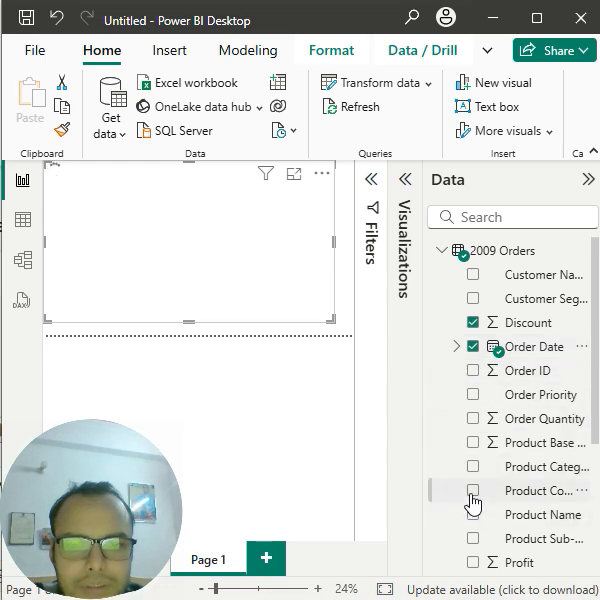
pyautogui.click(472, 490)
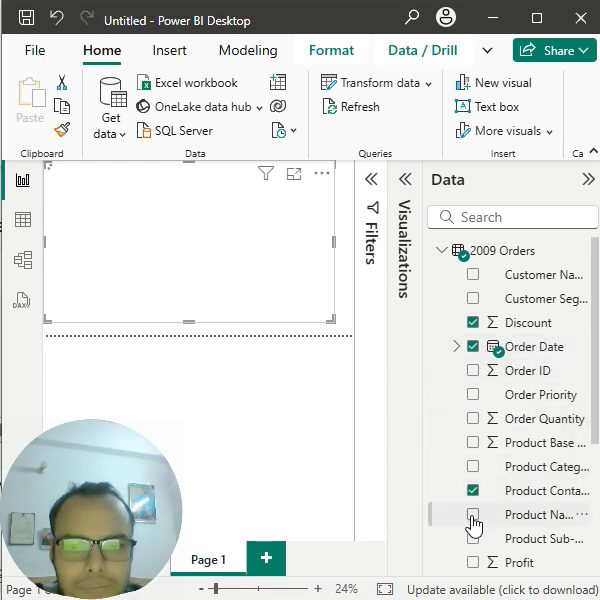
pyautogui.click(476, 514)
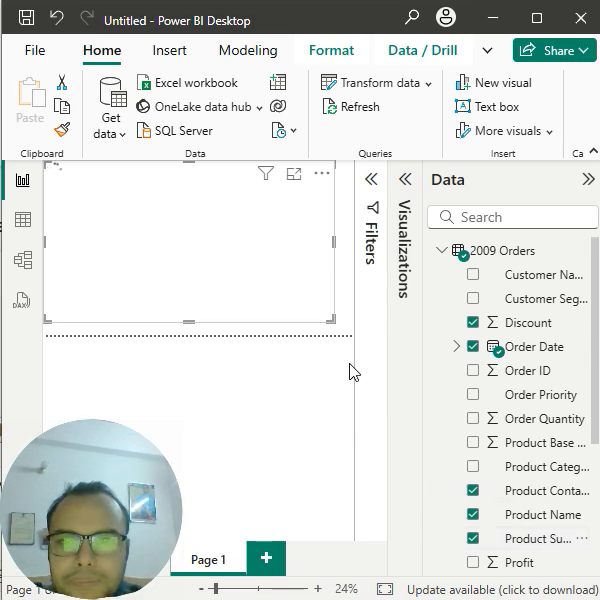
pyautogui.moveTo(124, 214)
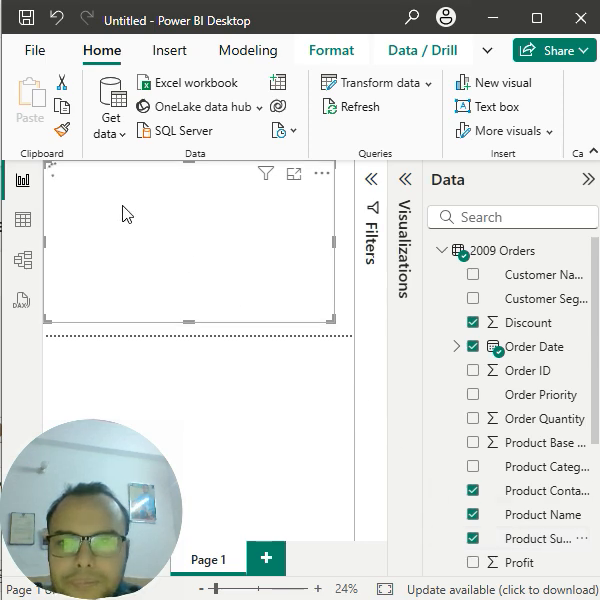
pyautogui.moveTo(184, 252)
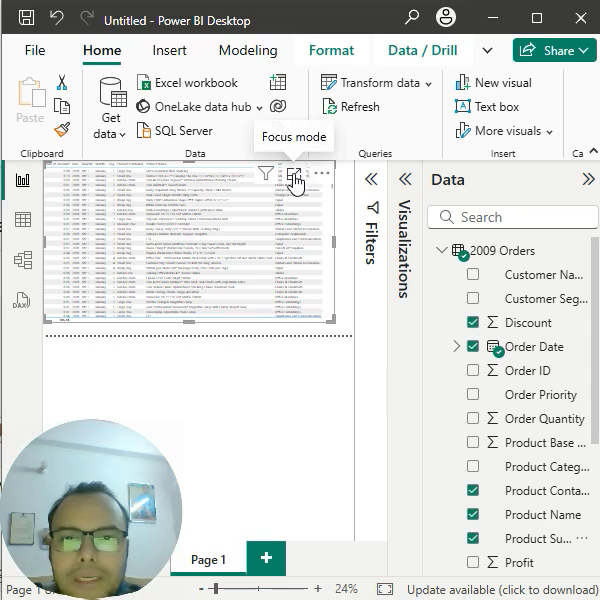
# View the table in focus mode and scroll through the Sum of Discount rows by day
pyautogui.click(296, 178)
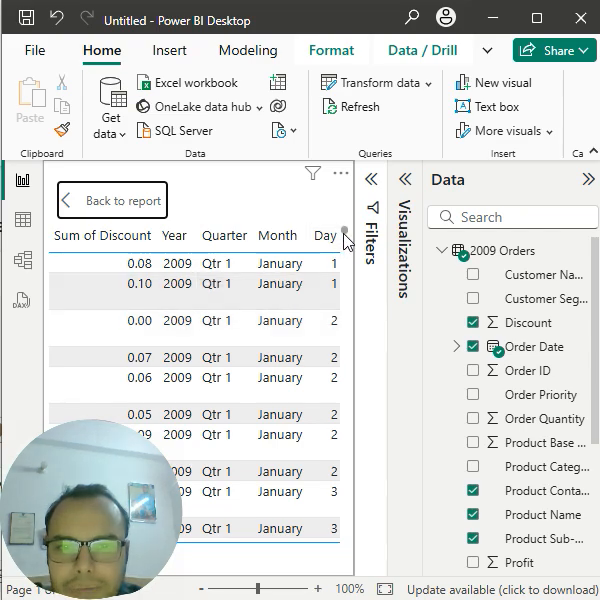
pyautogui.scroll(-3)
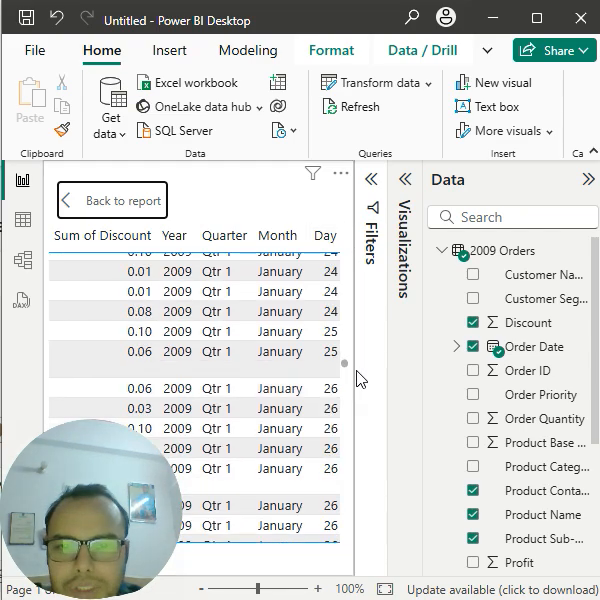
pyautogui.scroll(-3)
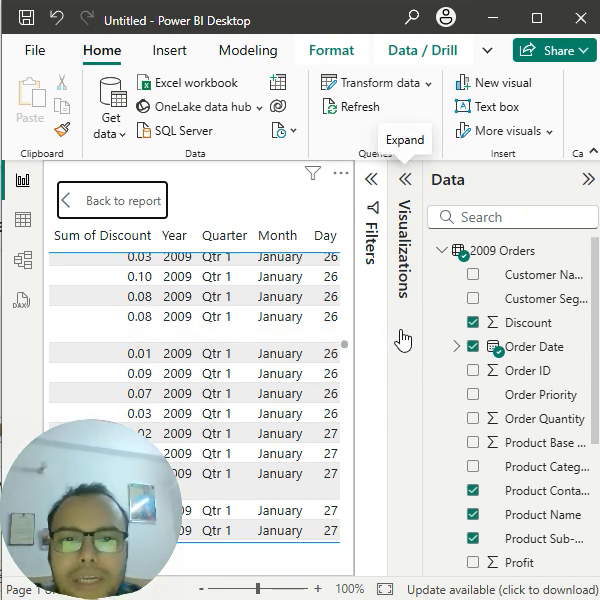
# Convert the table into a Matrix visual splitting 2009 discount across the five box types, total 54.04
pyautogui.click(404, 180)
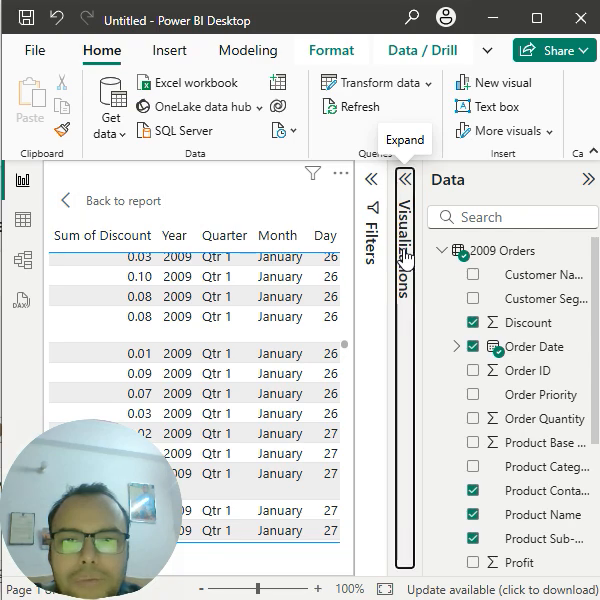
pyautogui.click(404, 178)
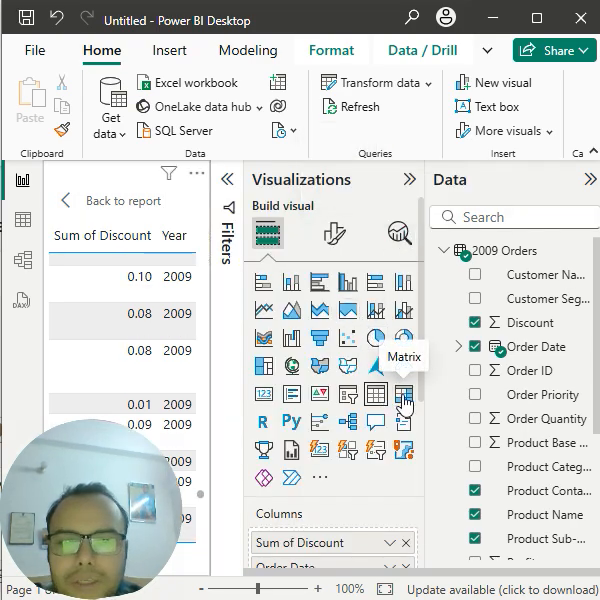
pyautogui.click(398, 398)
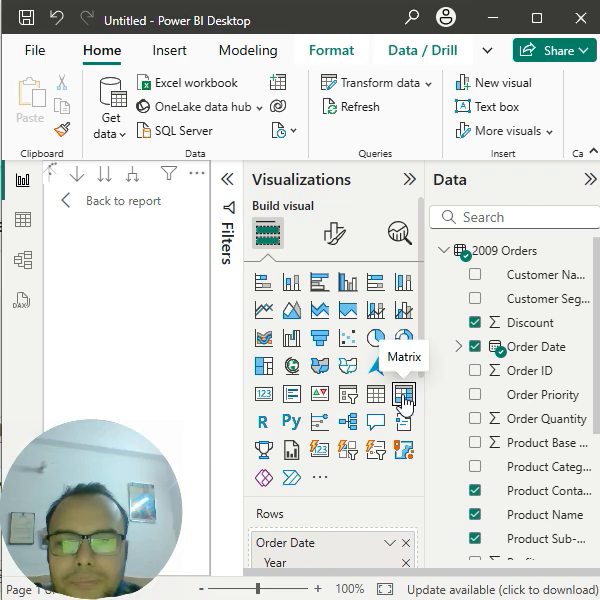
pyautogui.click(404, 394)
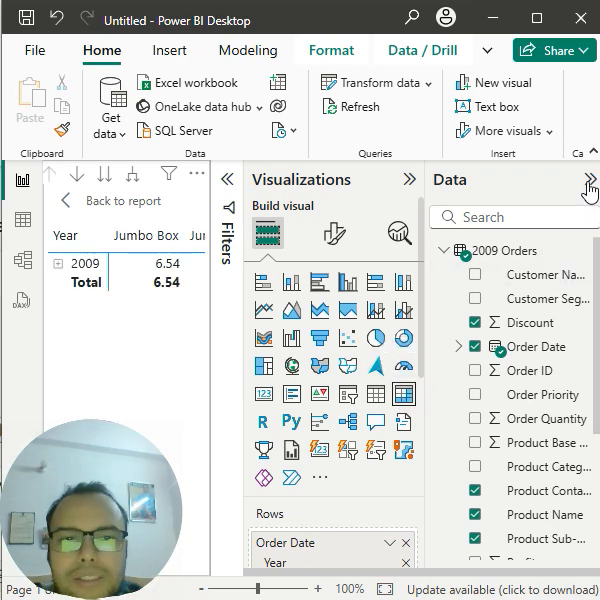
pyautogui.click(588, 188)
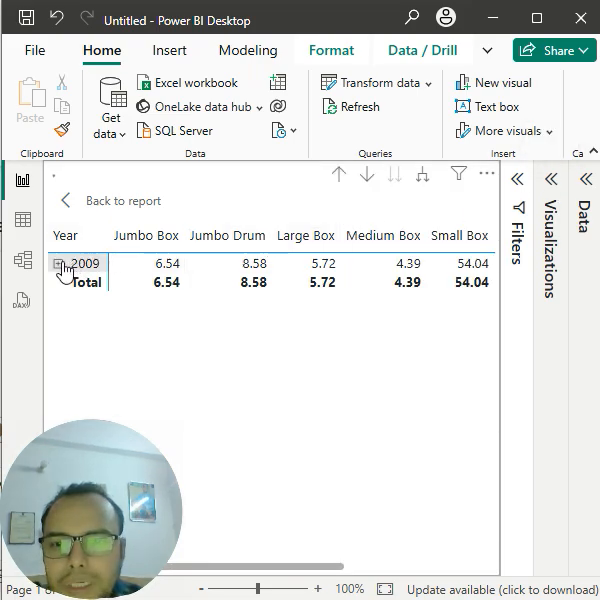
# Expand 2009 into Qtr 1–4 and Qtr 1 into January, February and March
pyautogui.click(64, 264)
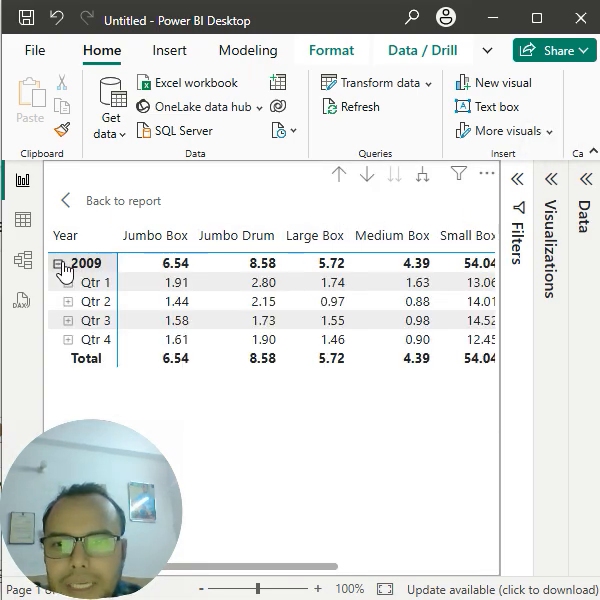
pyautogui.click(66, 282)
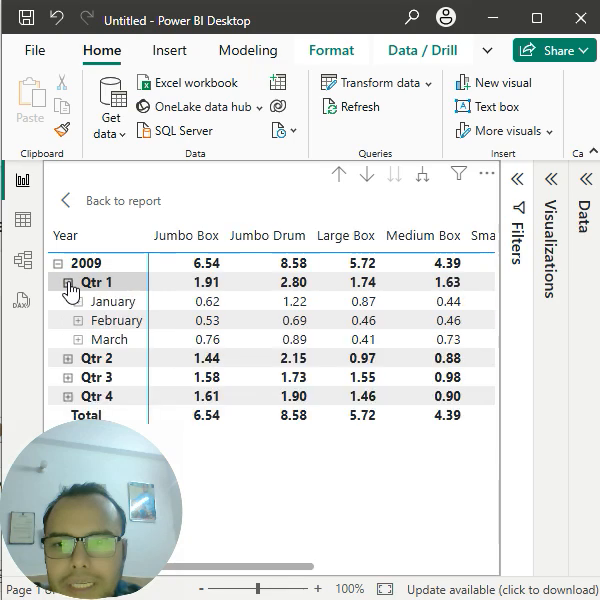